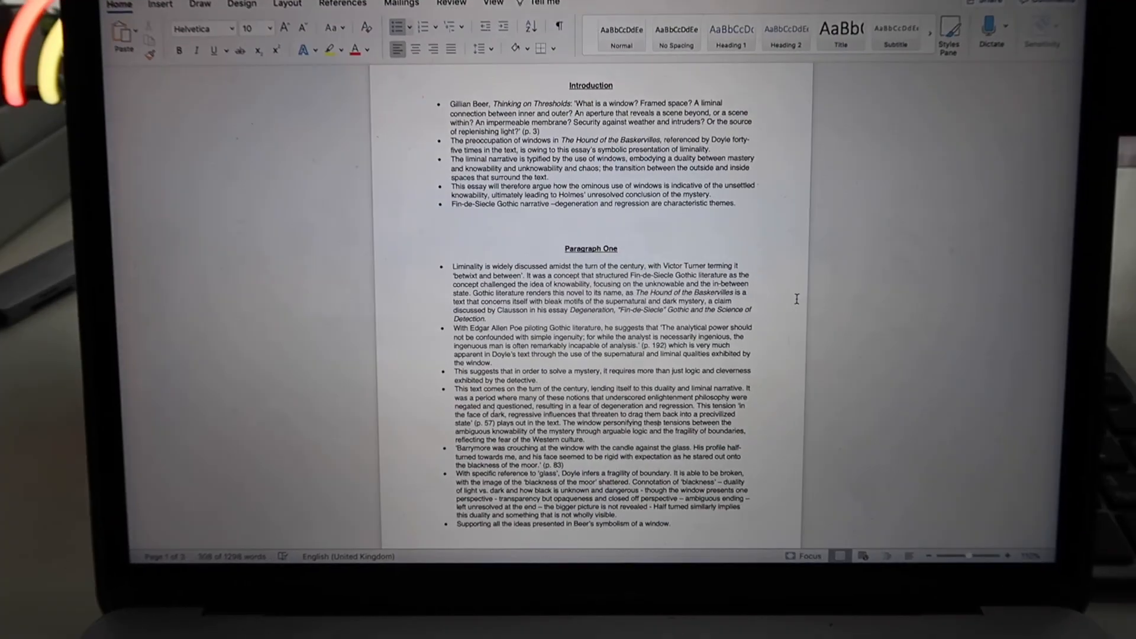
Scroll down the essay from the Introduction through to Paragraph Two
{"action": "scroll", "scroll_direction": "down", "scroll_amount": 3}
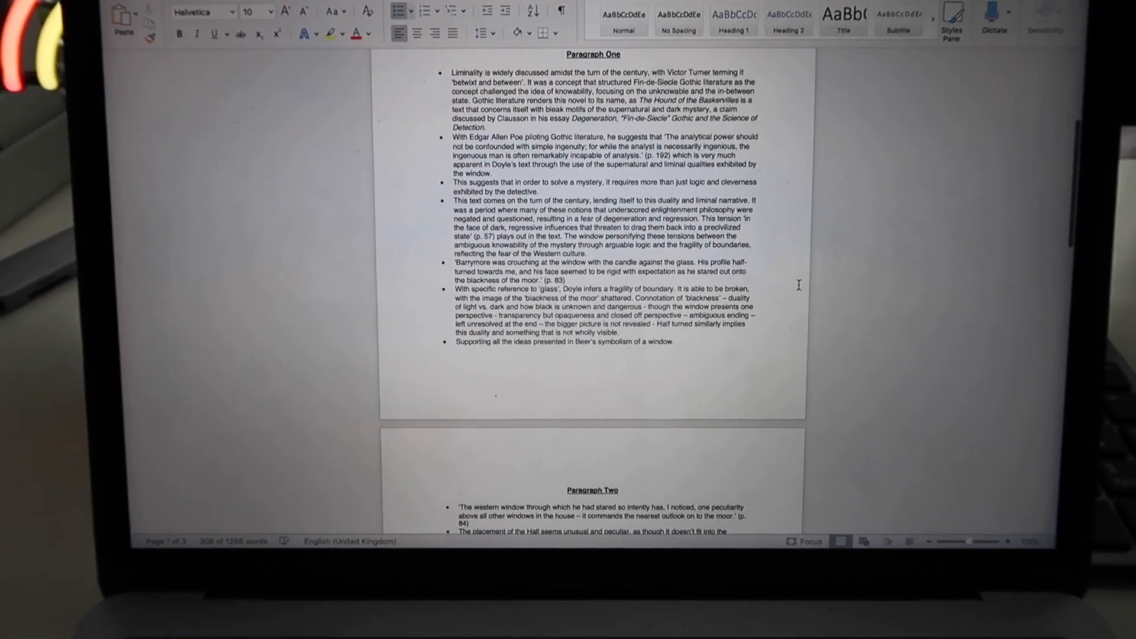
{"action": "scroll", "scroll_direction": "down", "scroll_amount": 3}
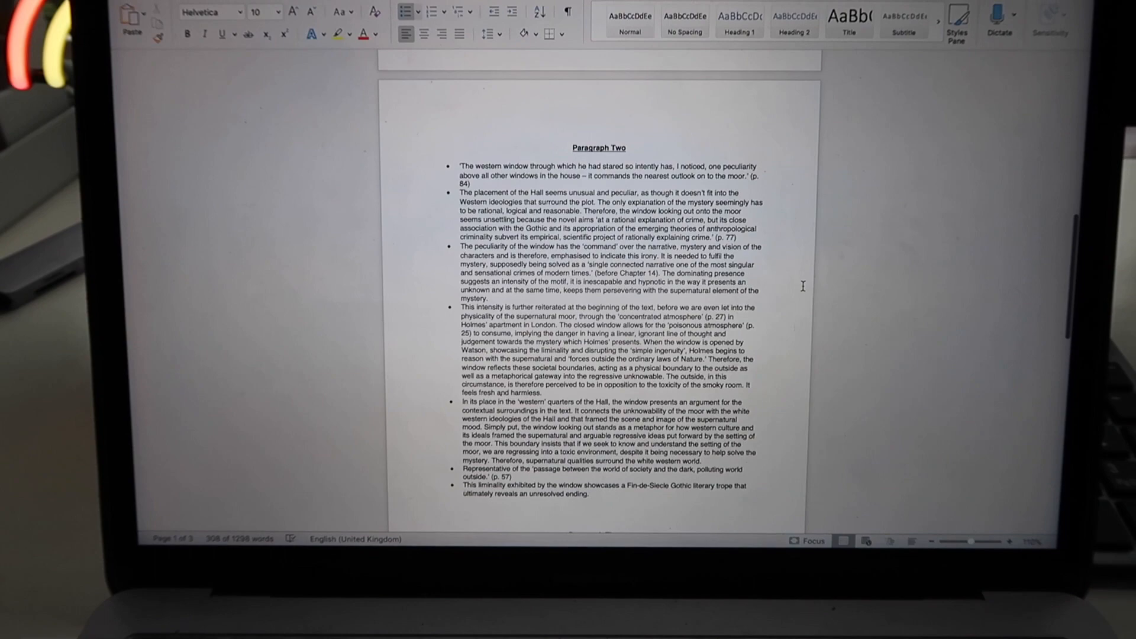
{"action": "scroll", "scroll_direction": "down", "scroll_amount": 3}
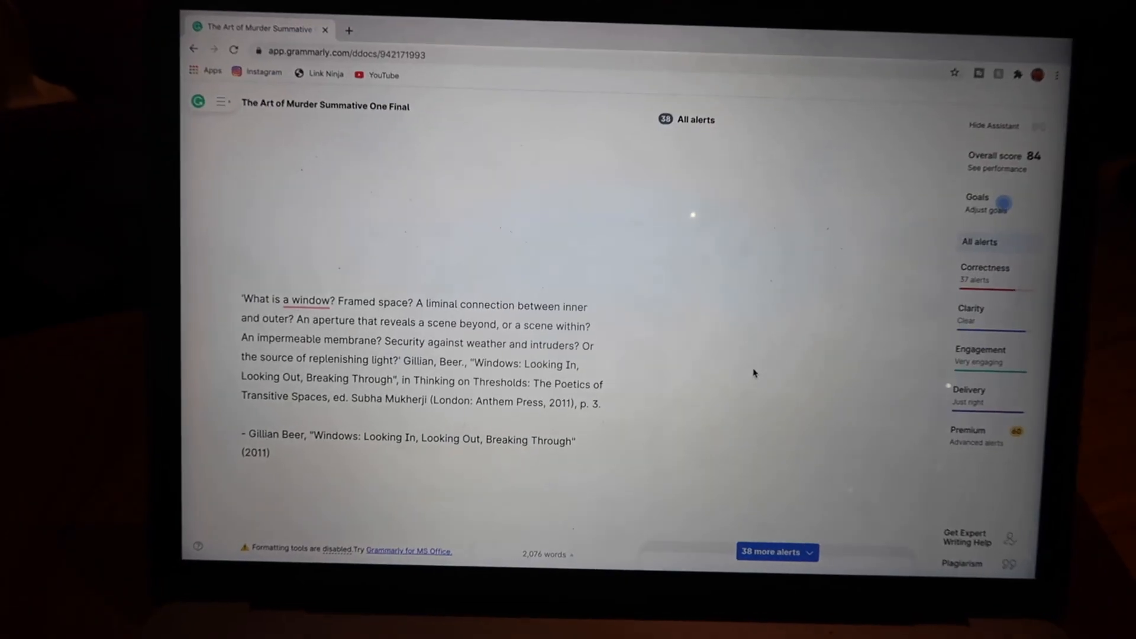
{"action": "scroll", "scroll_direction": "down", "scroll_amount": 3}
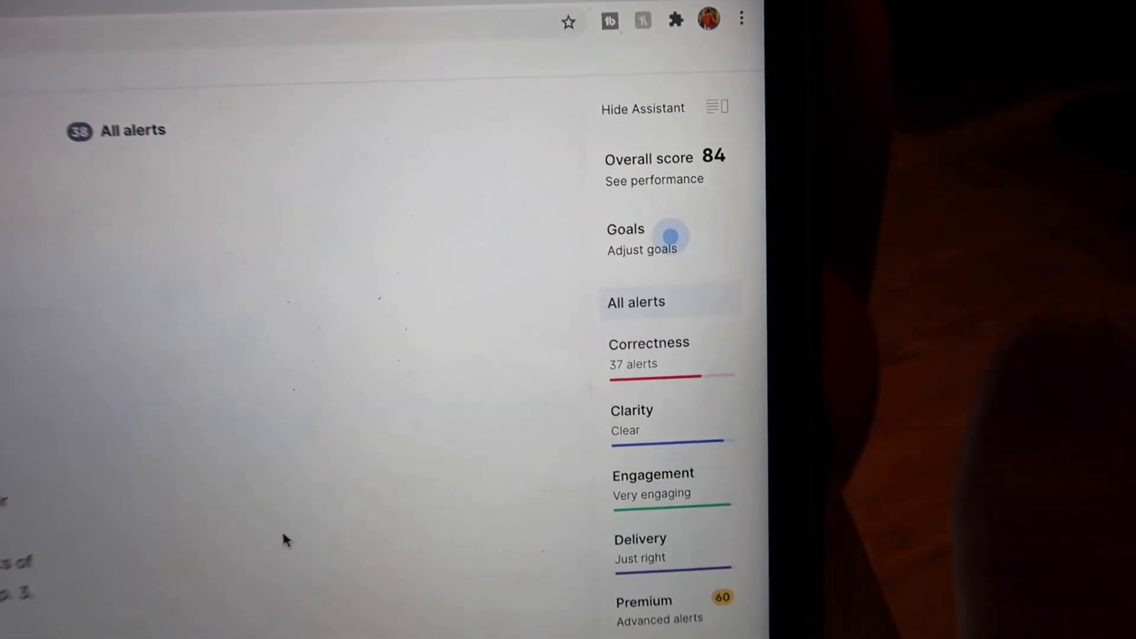
{"action": "scroll", "scroll_direction": "down", "scroll_amount": 3}
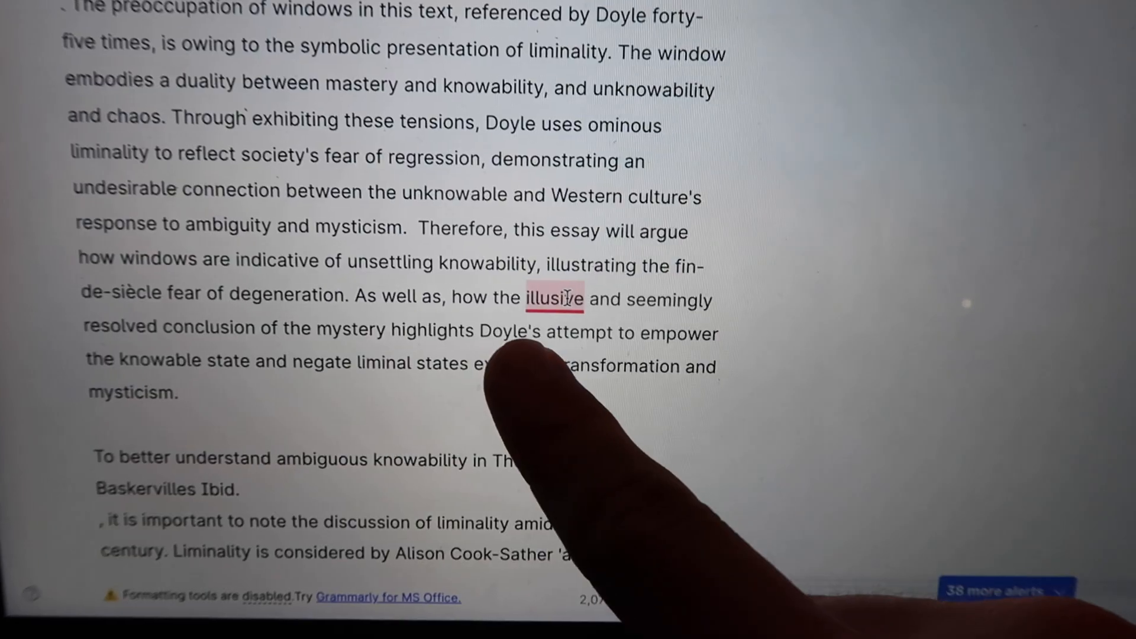
{"action": "scroll", "scroll_direction": "down", "scroll_amount": 3}
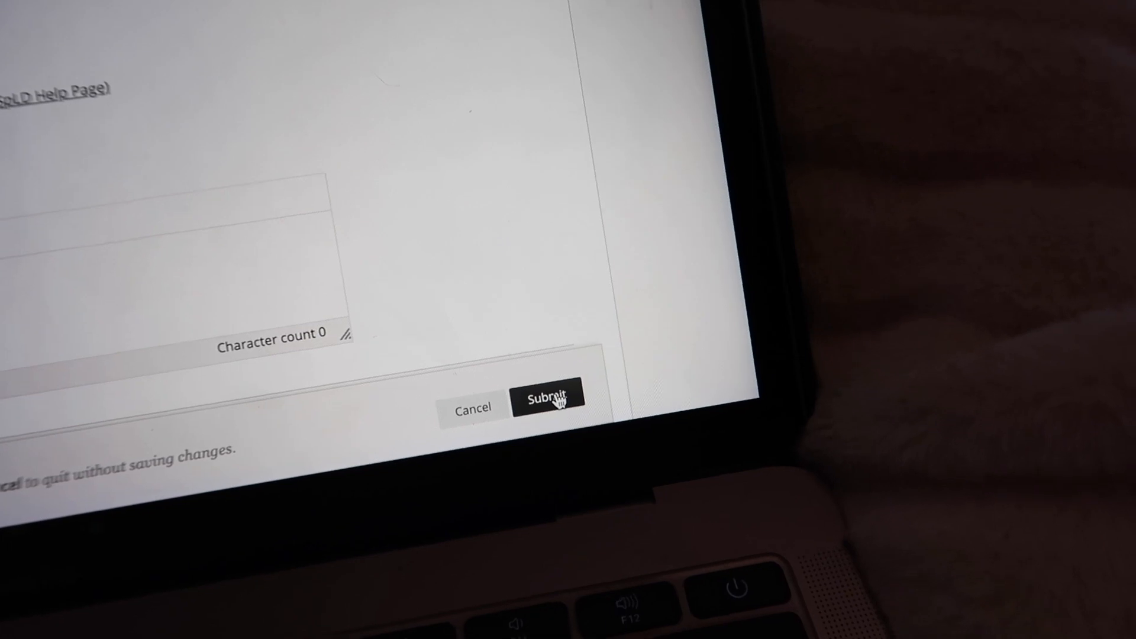
Submit the attached essay and view the attempt in the Assignment Details panel
{"action": "left_click", "coordinate": [548, 400]}
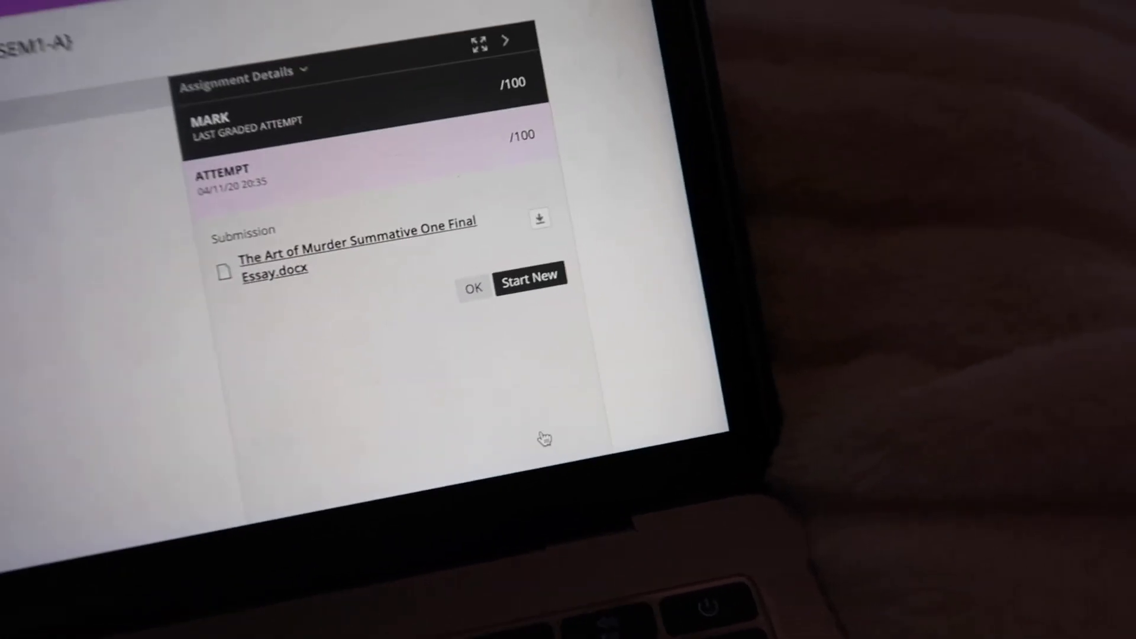
{"action": "left_click", "coordinate": [355, 258]}
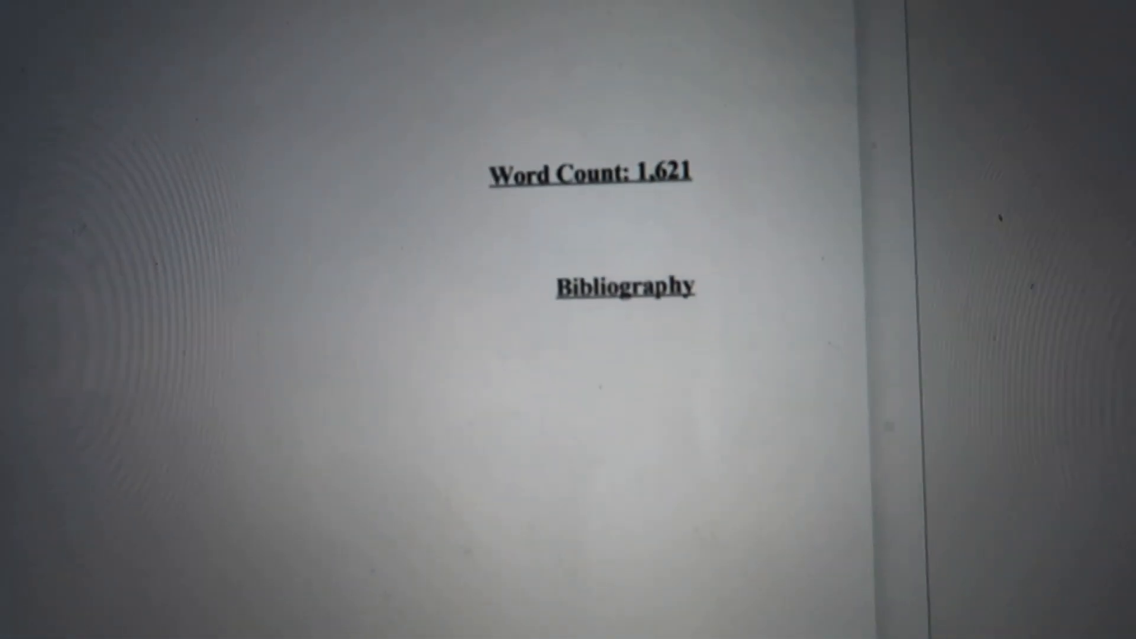